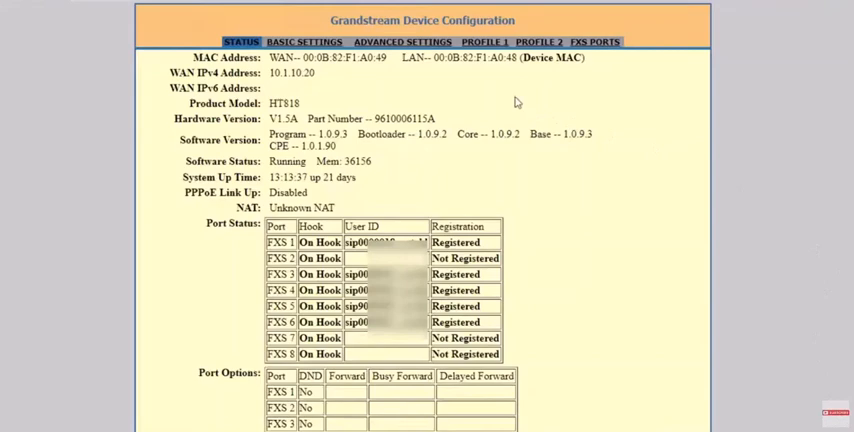
Review the FXS Ports page to check which Profile ID each of ports 1–8 uses.
left_click(538, 42)
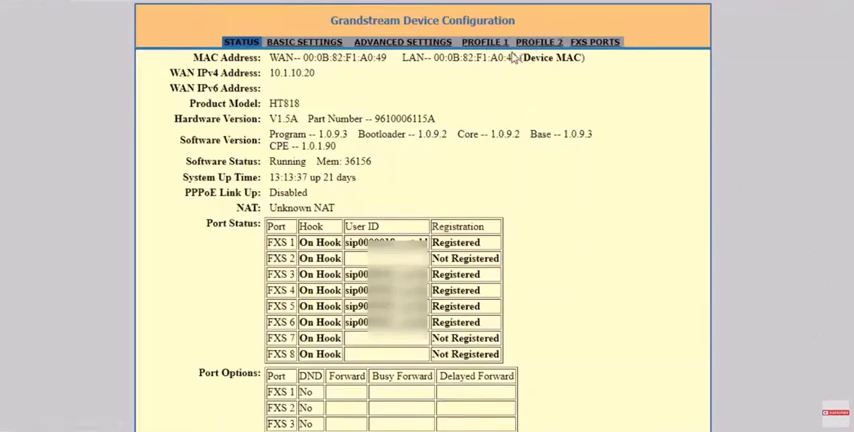
mouse_move(594, 42)
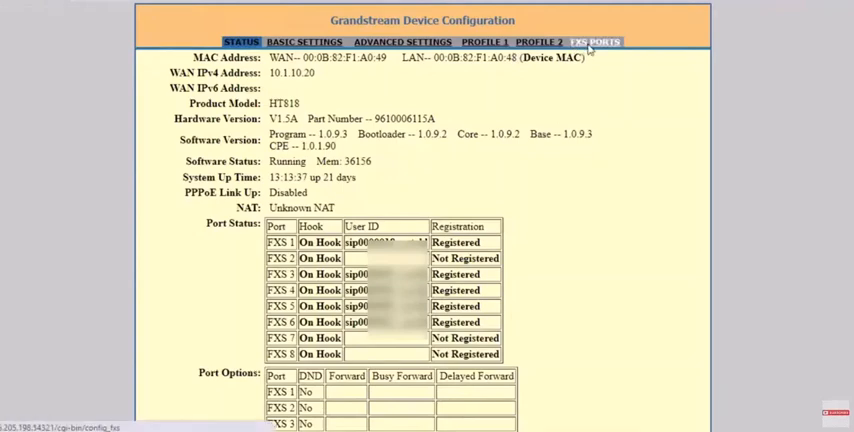
left_click(594, 42)
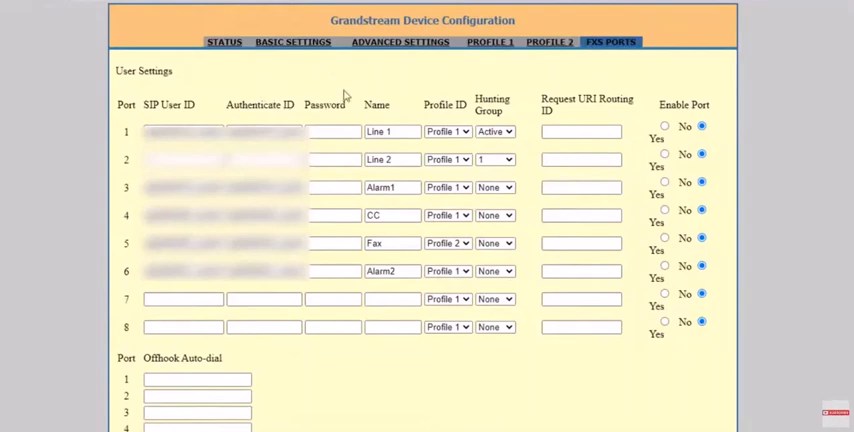
mouse_move(401, 148)
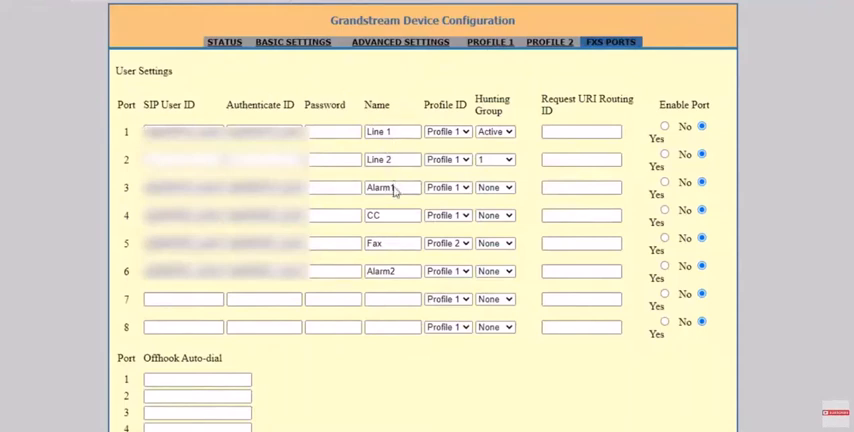
mouse_move(390, 243)
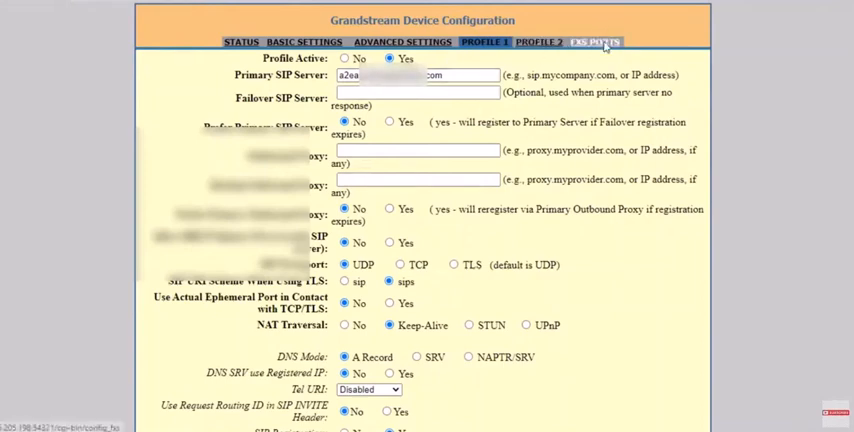
Bring up the Profile 2 page showing its SIP server, transport and NAT options.
left_click(610, 42)
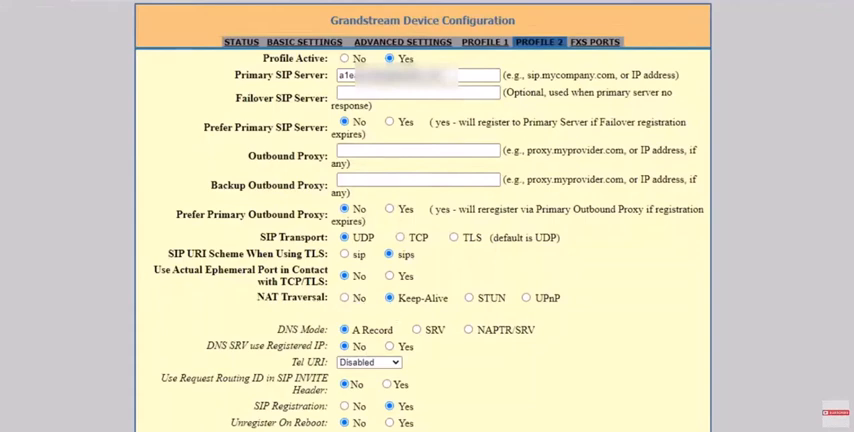
Scroll to Preferred DTMF method and set Priority 1 to In-audio instead of RFC2833.
scroll("down", 3)
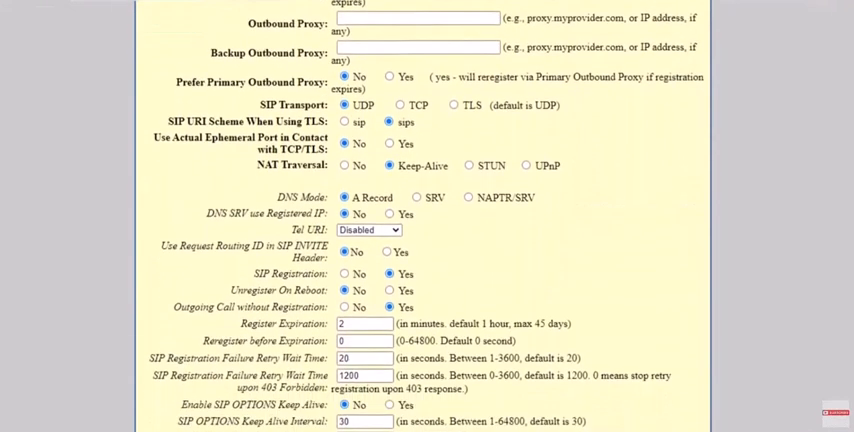
scroll("down", 3)
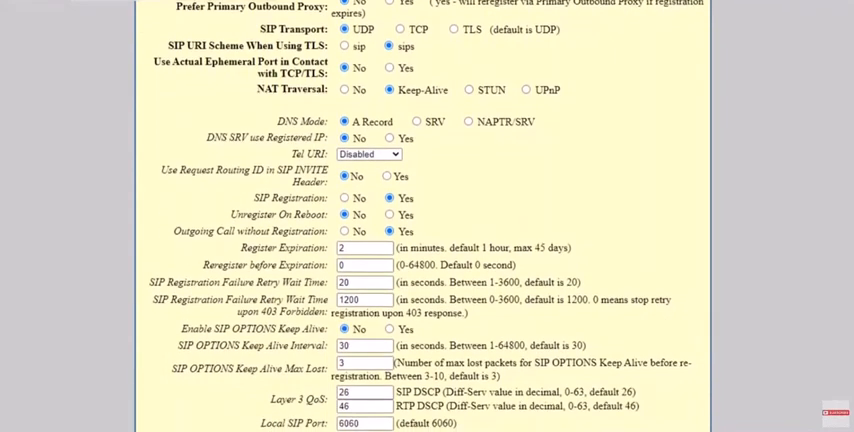
scroll("down", 3)
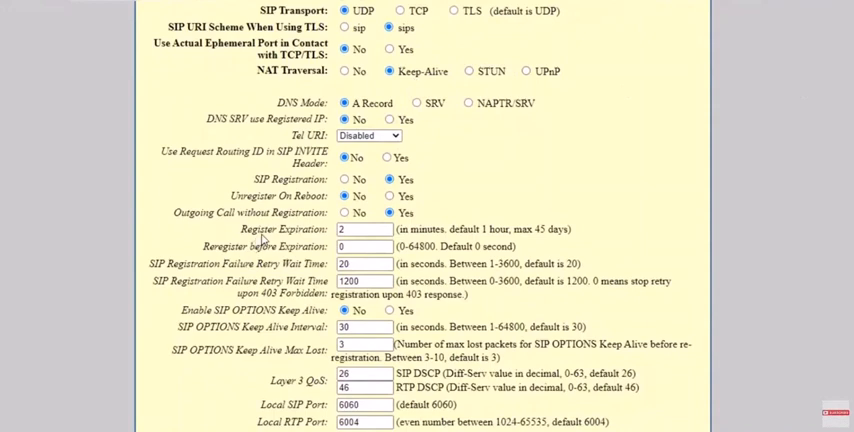
mouse_move(283, 240)
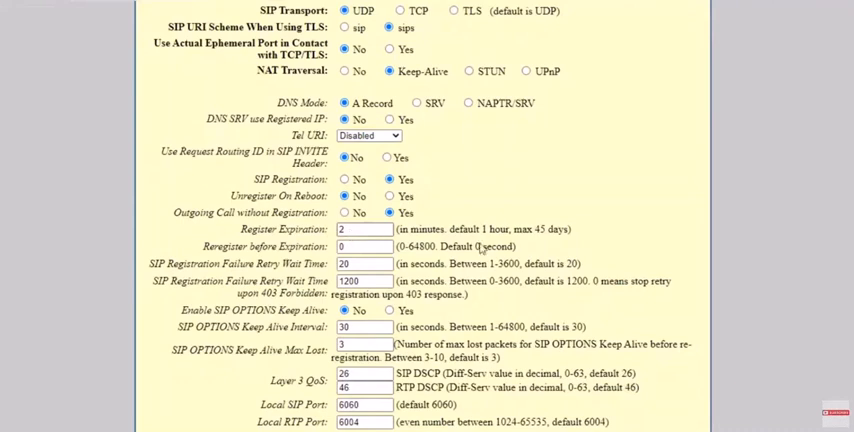
scroll("down", 3)
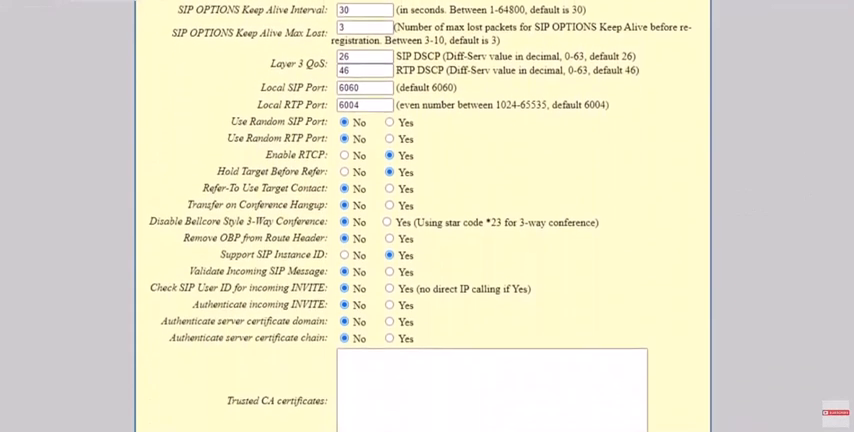
scroll("down", 3)
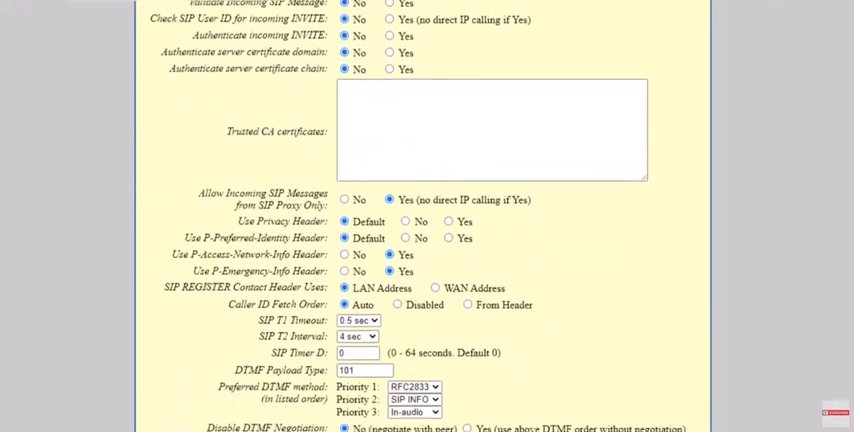
scroll("down", 3)
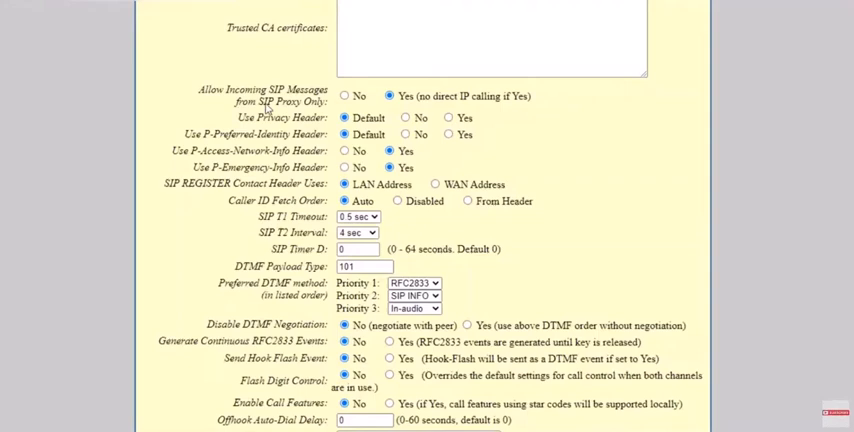
mouse_move(398, 100)
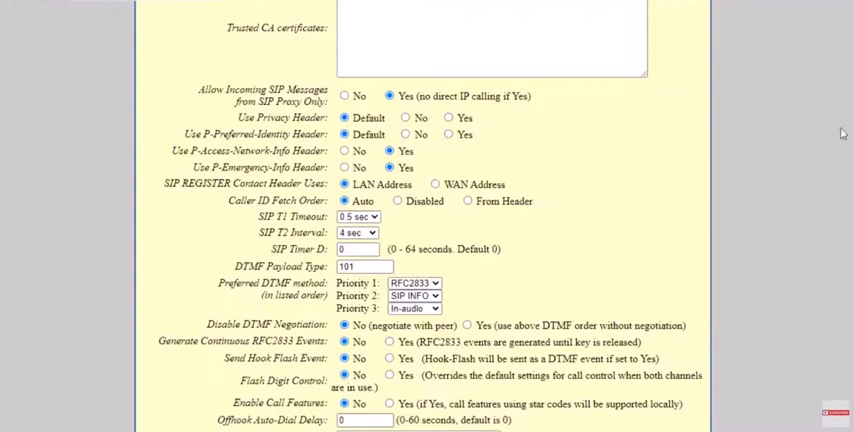
scroll("down", 3)
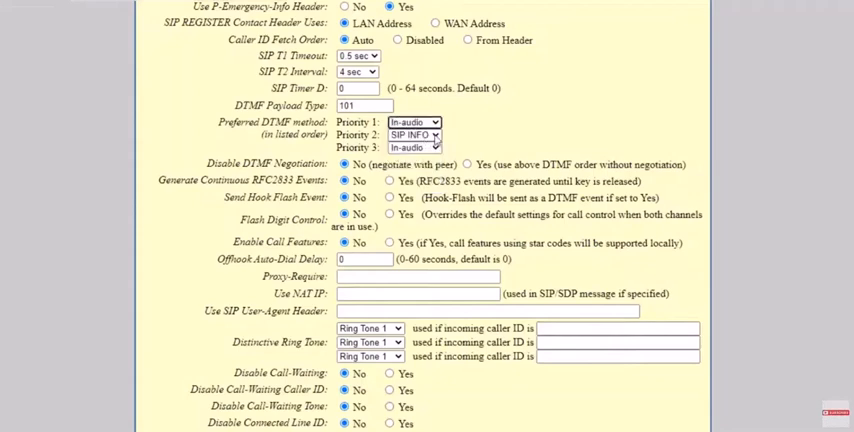
Set DTMF Priority 2 to RFC2833, Priority 3 to SIP INFO, and disable DTMF negotiation.
left_click(411, 134)
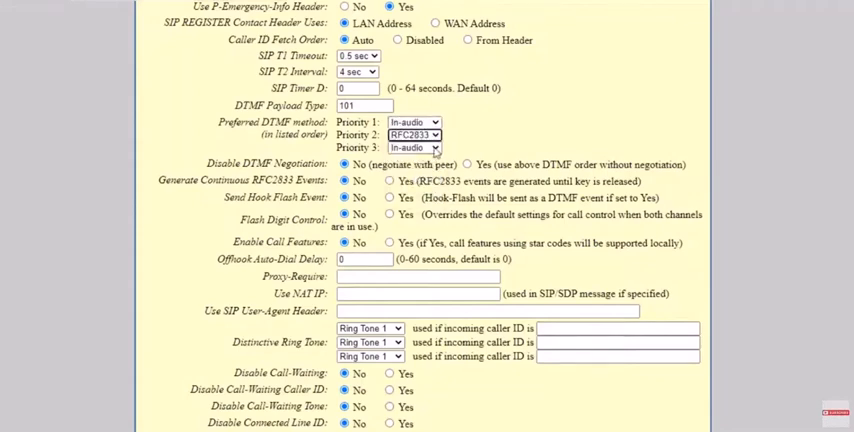
left_click(414, 147)
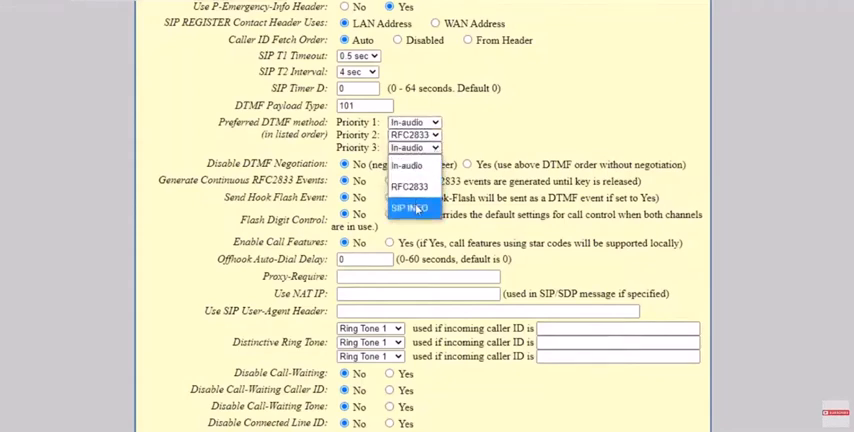
left_click(406, 207)
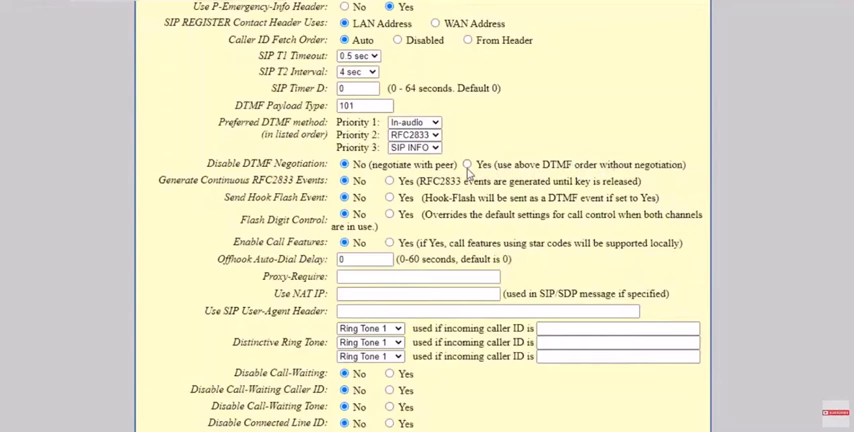
left_click(466, 165)
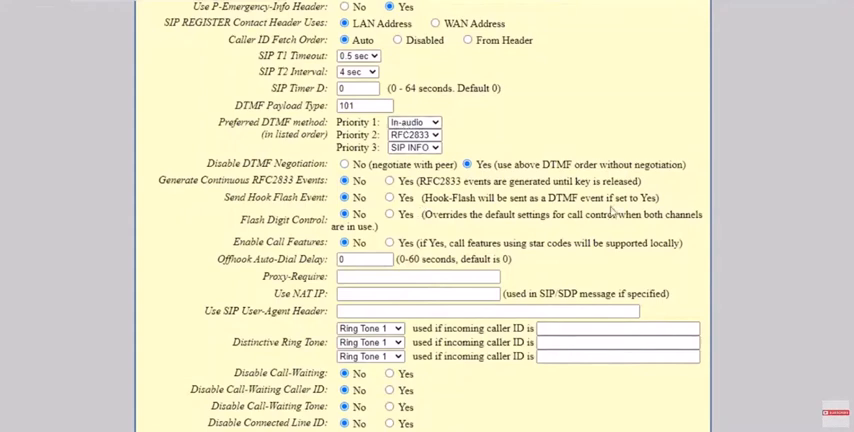
Disable call waiting, with 90-second ring timeout and 40-second hunting group ring timeout.
scroll("down", 3)
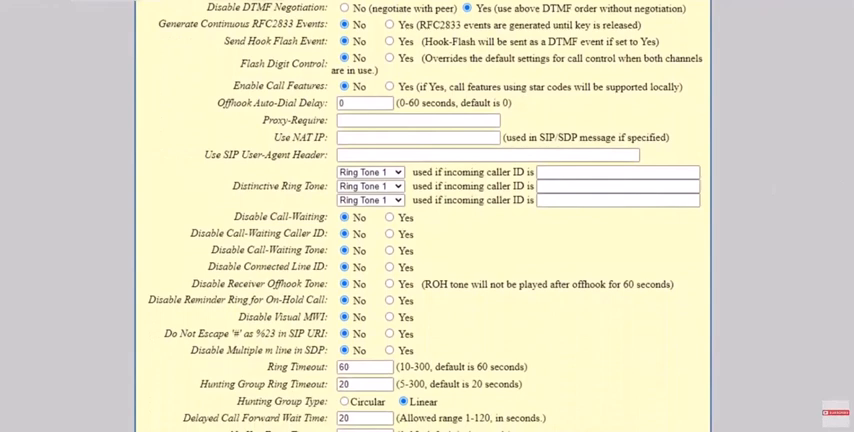
scroll("down", 3)
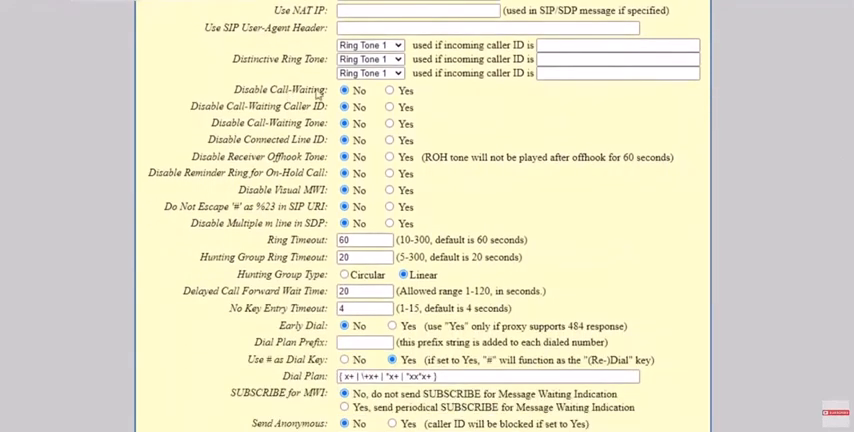
left_click(390, 90)
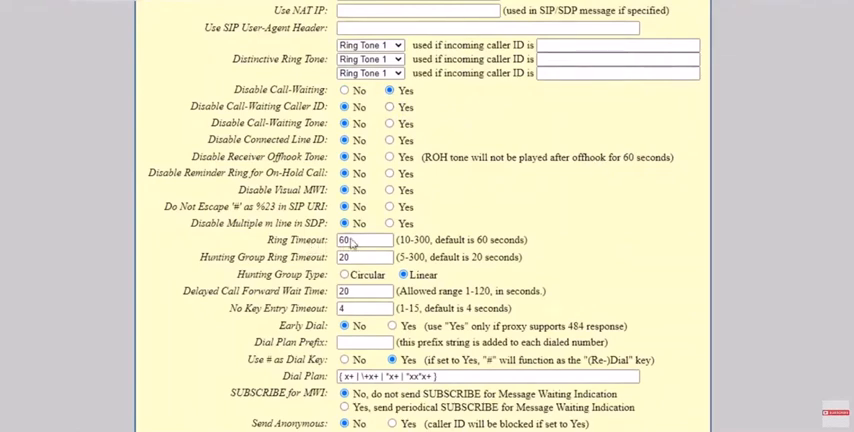
left_click(365, 239)
type("90")
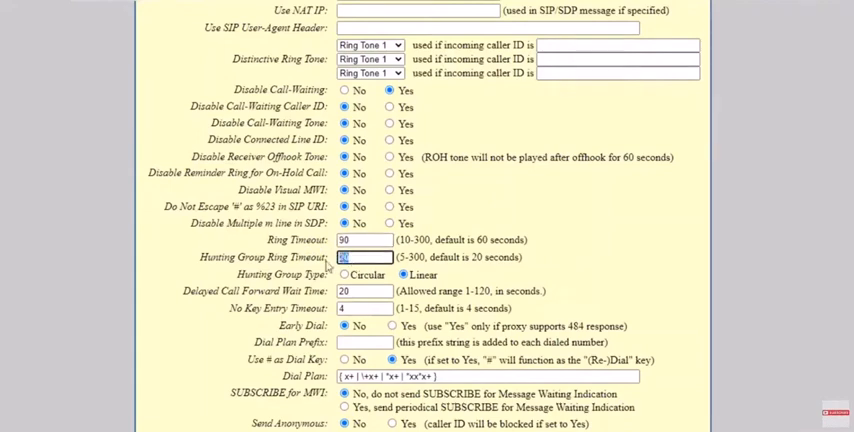
type("40")
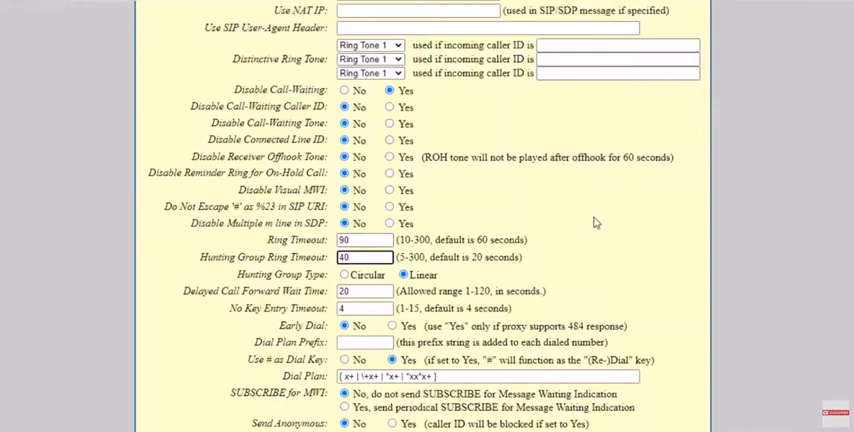
scroll("down", 3)
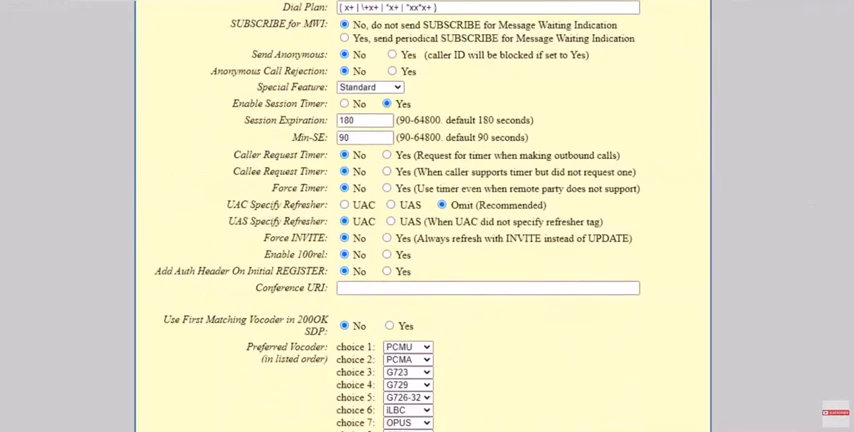
Set Preferred Vocoder choices 1–8 to PCMU and Voice Frames per TX to 10.
scroll("down", 3)
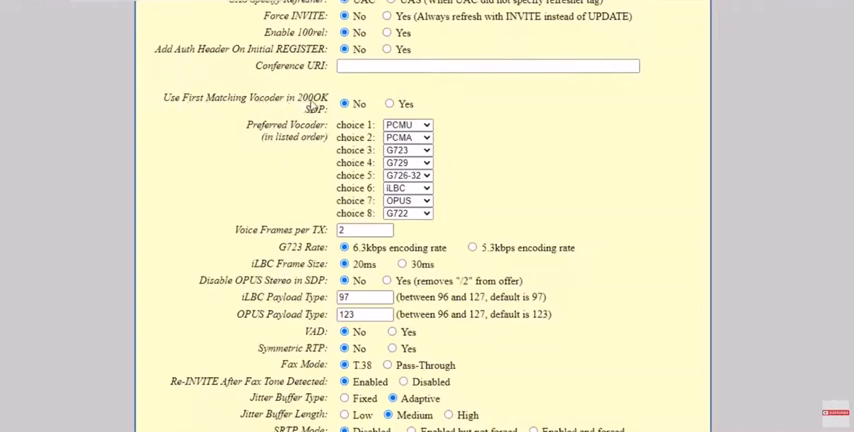
left_click(389, 103)
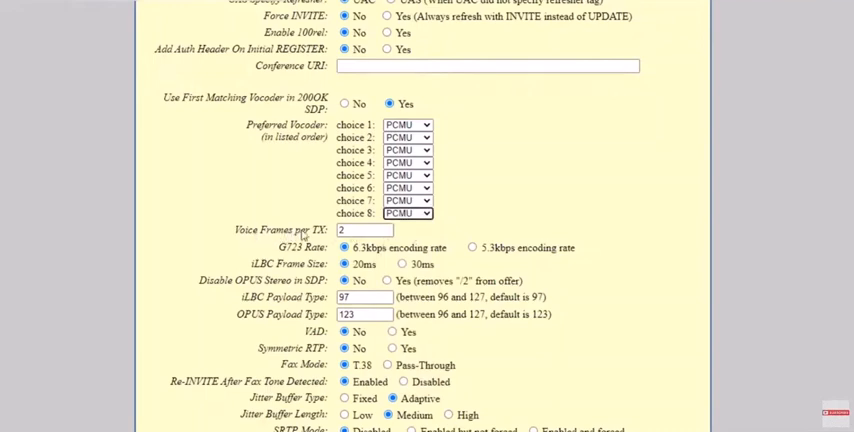
left_click(364, 230)
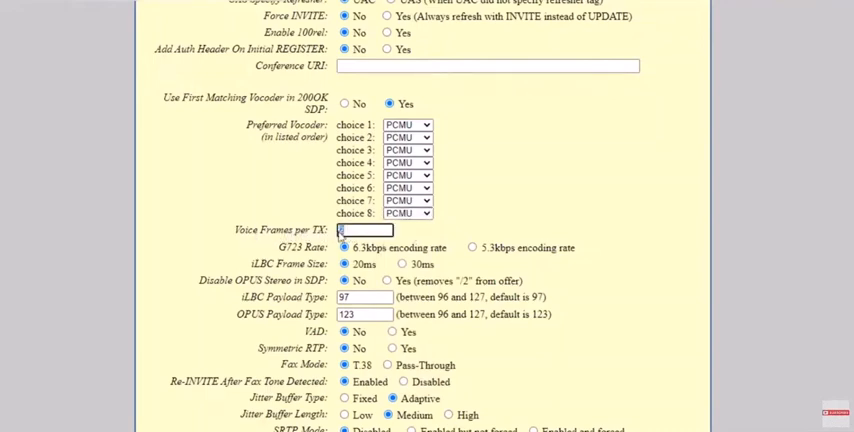
type("10")
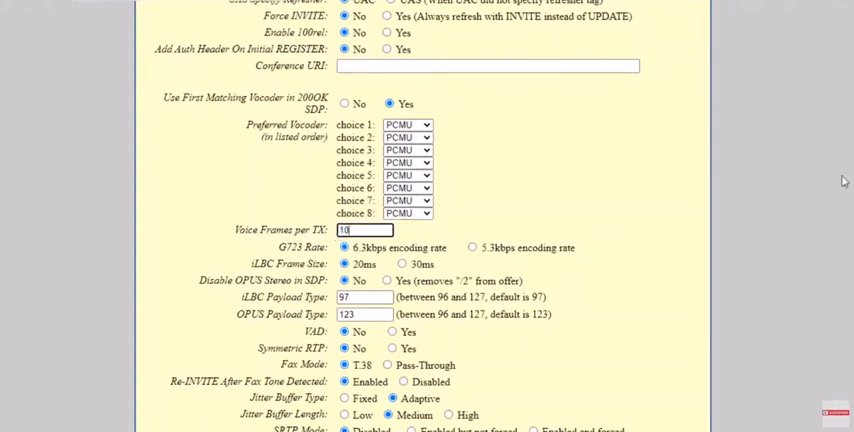
scroll("down", 3)
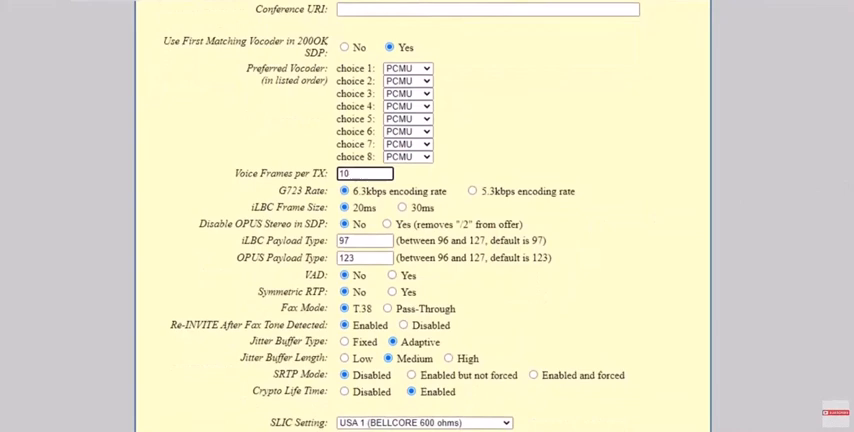
scroll("down", 3)
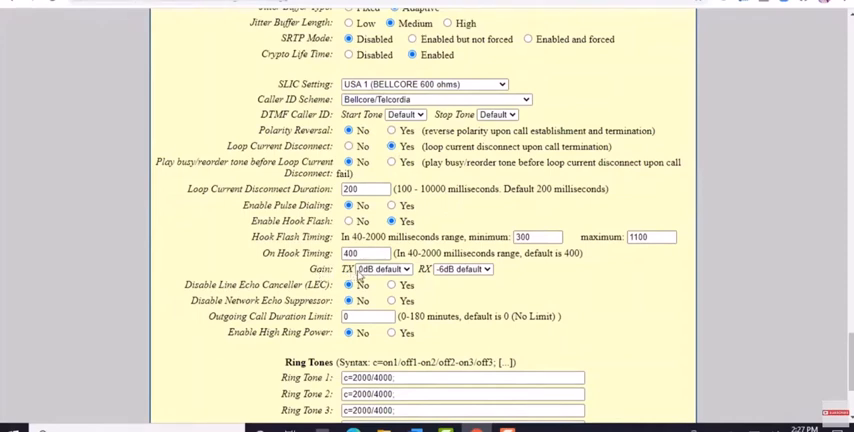
Set TX gain to -6dB, RX gain to -4dB, and disable LEC and network echo suppressor.
left_click(380, 269)
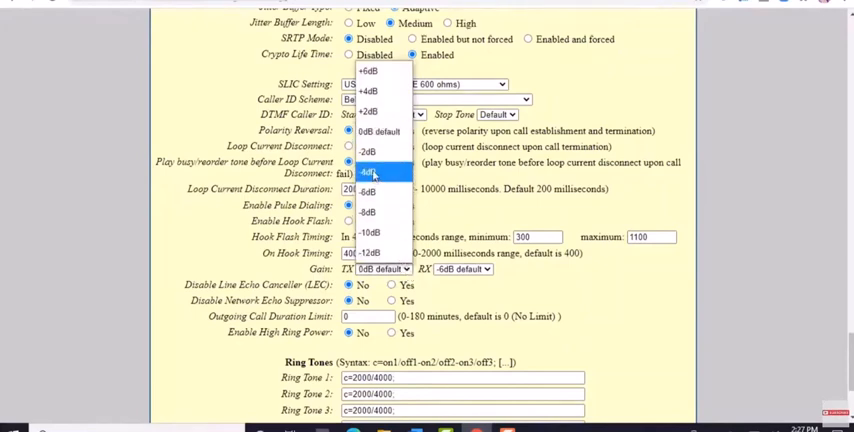
left_click(382, 171)
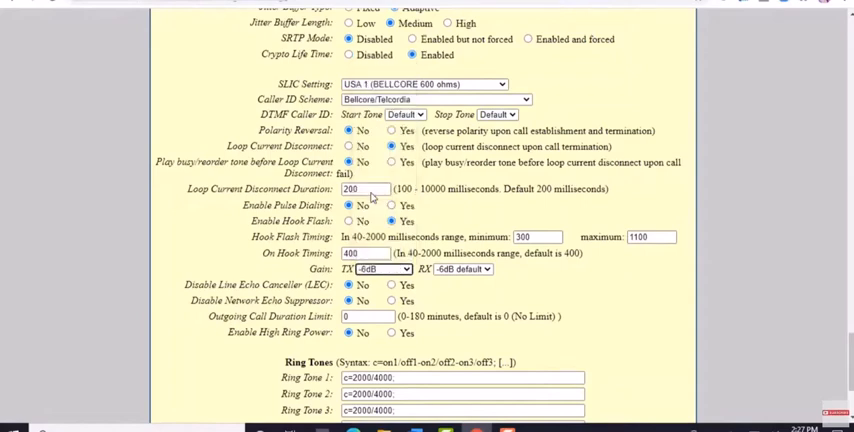
mouse_move(475, 278)
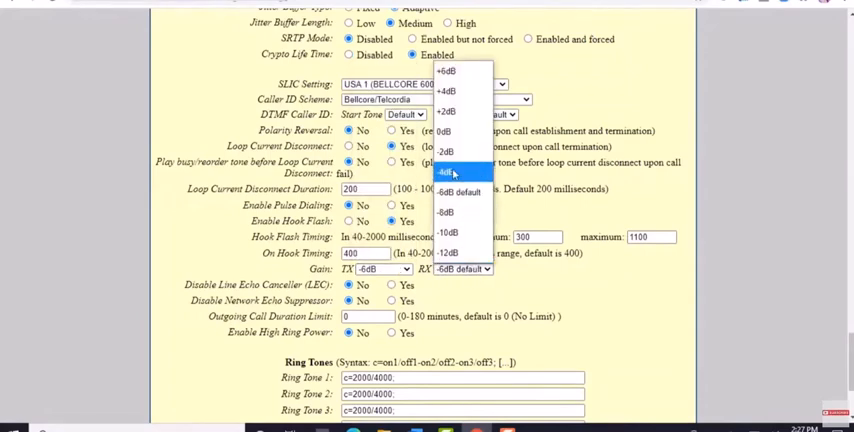
left_click(452, 171)
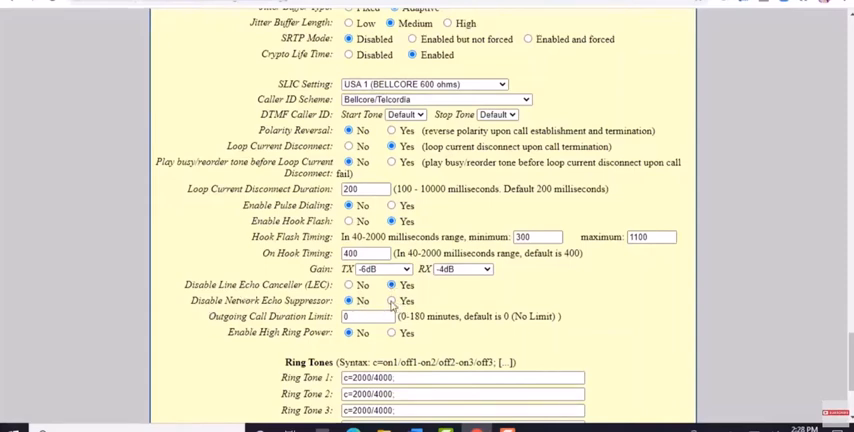
left_click(391, 300)
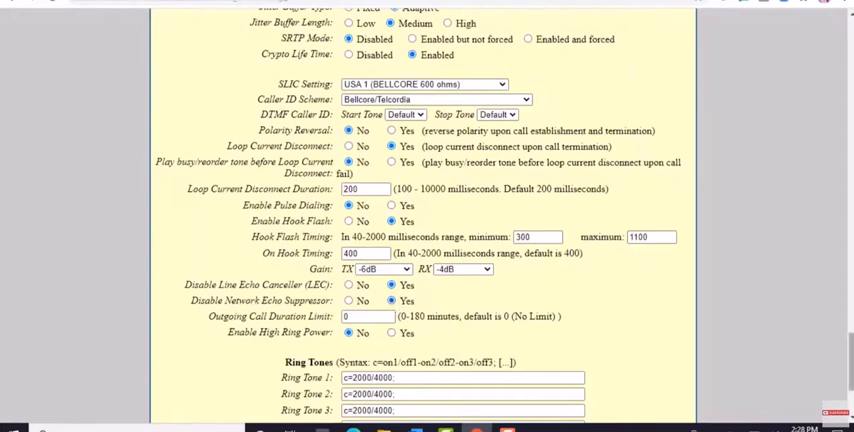
scroll("down", 3)
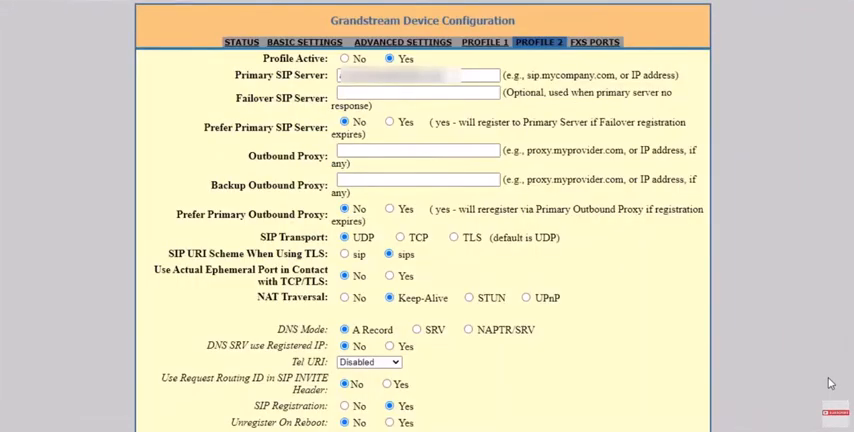
mouse_move(723, 199)
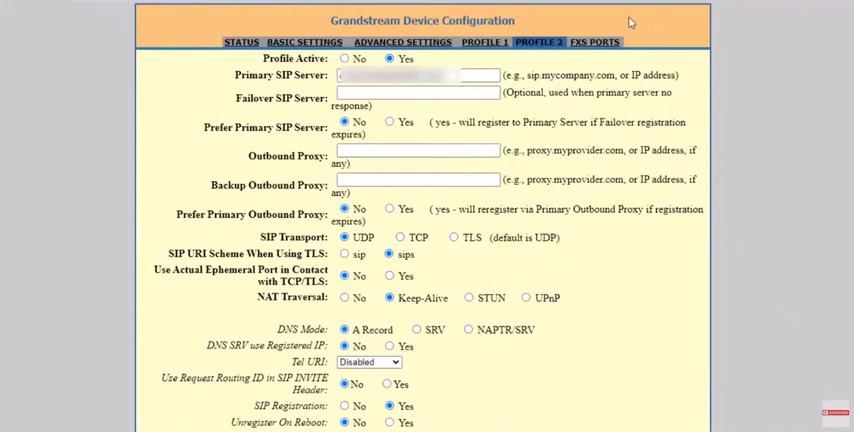
Reload Profile 2 and reorder DTMF as In-audio, RFC2833, SIP INFO without negotiation.
left_click(485, 42)
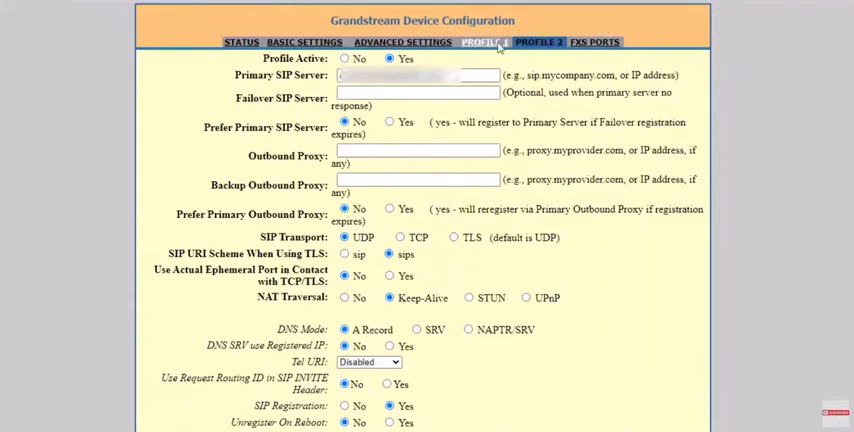
left_click(538, 42)
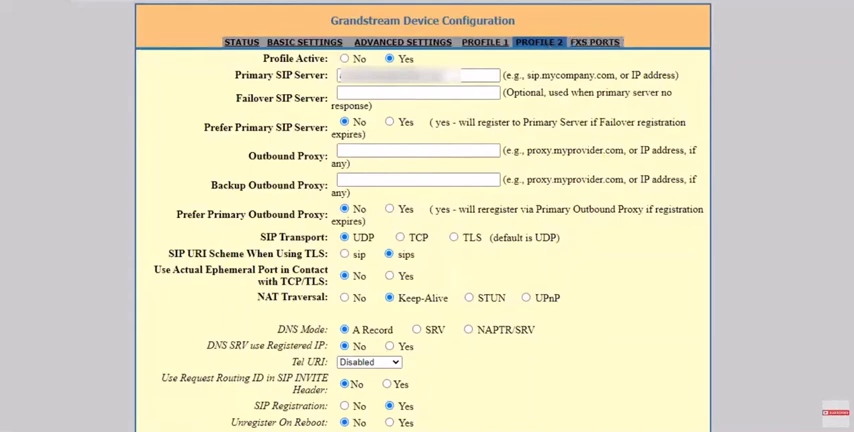
scroll("down", 3)
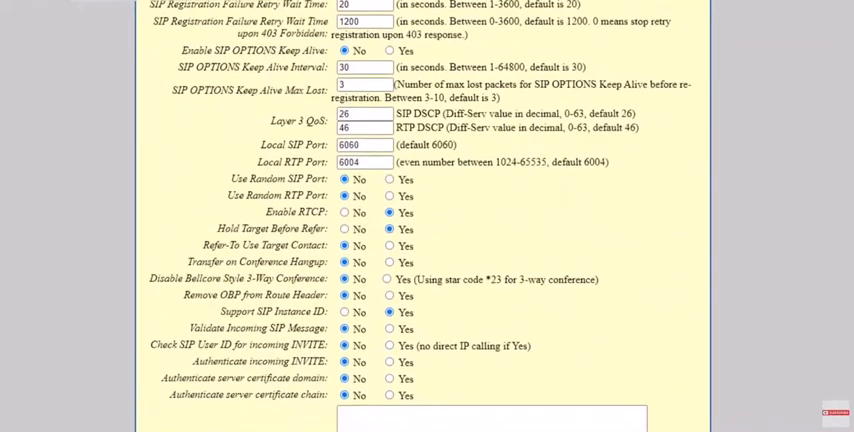
scroll("down", 3)
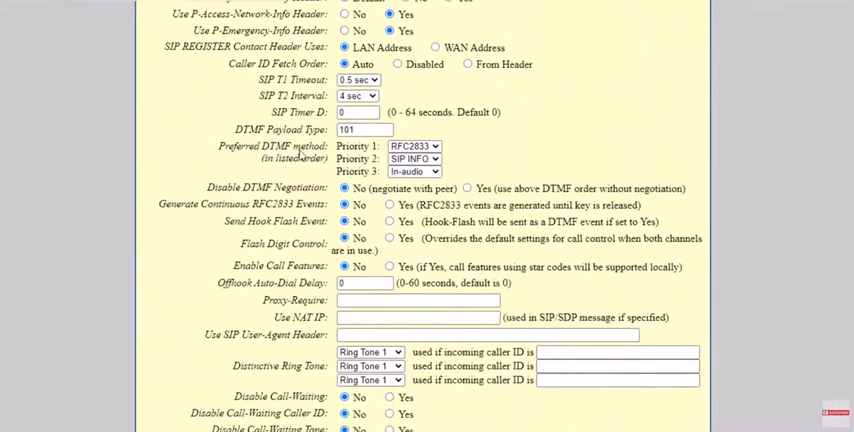
left_click(413, 146)
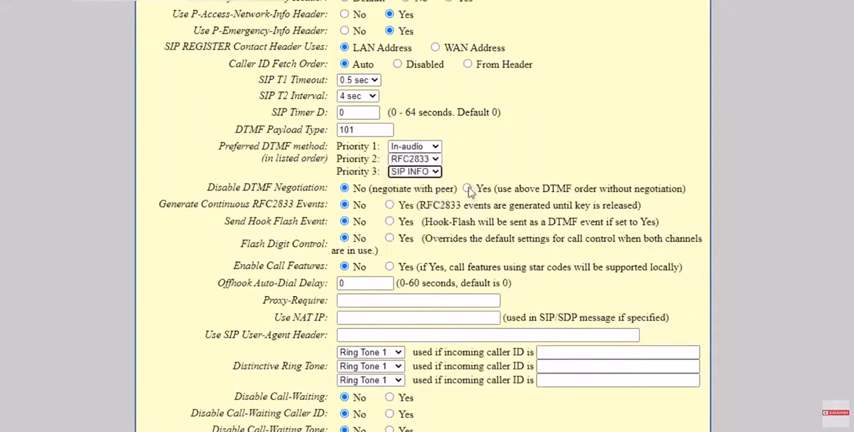
left_click(467, 188)
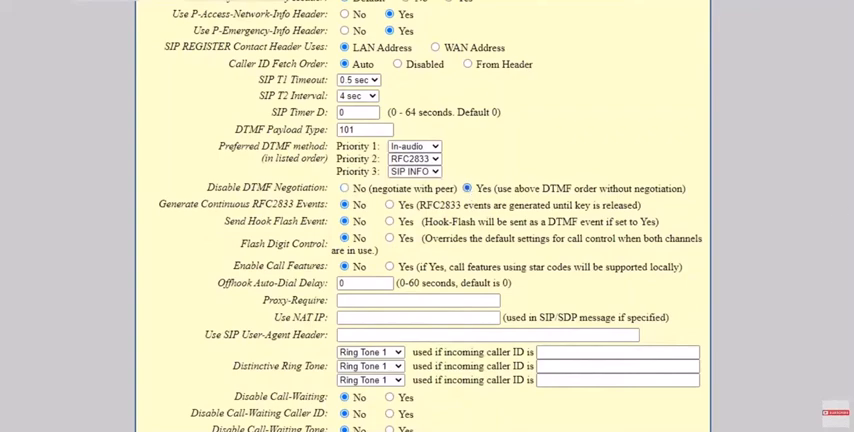
scroll("down", 3)
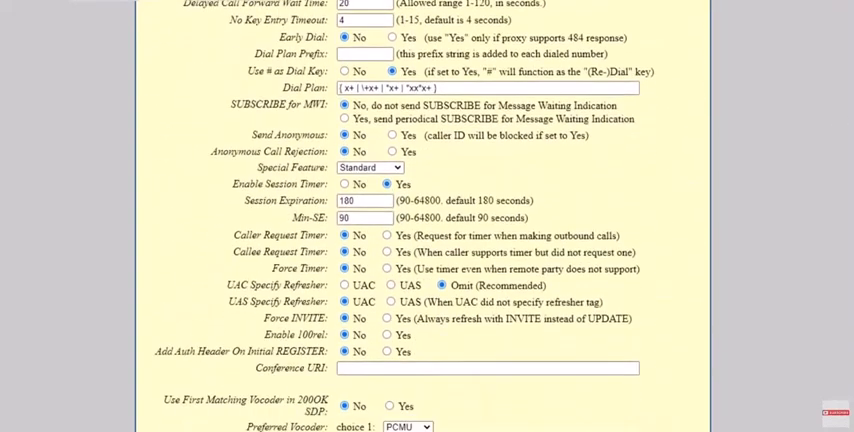
Switch vocoder choices 1–8 to PCMU and enter 10 voice frames per TX.
scroll("down", 3)
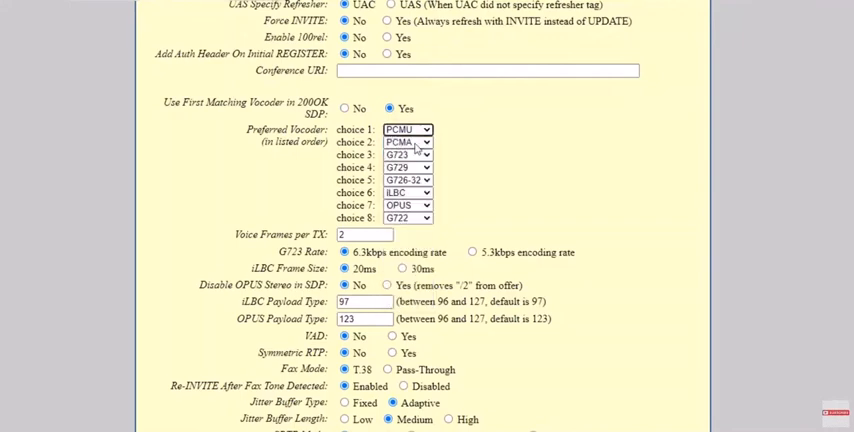
left_click(407, 167)
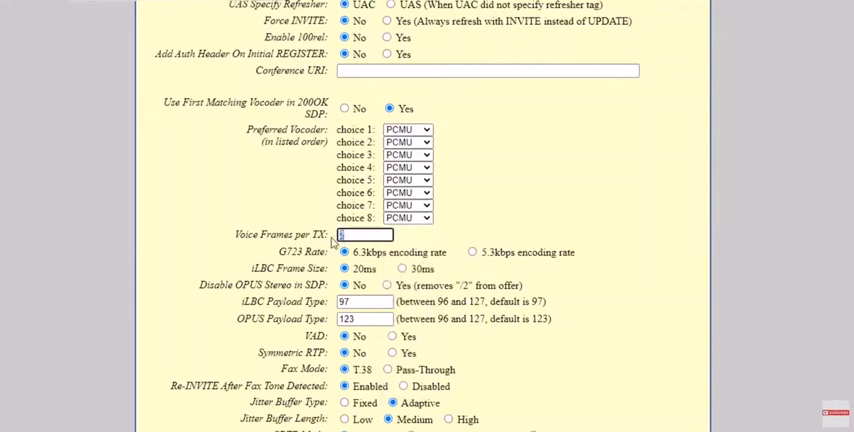
type("10")
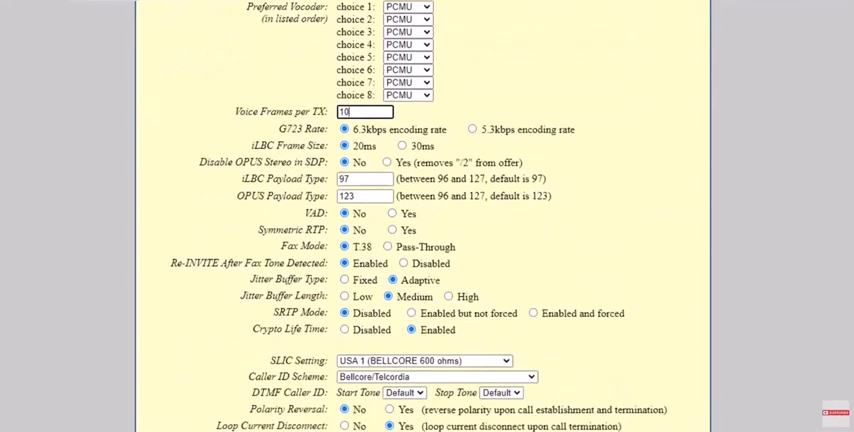
Set TX gain -6dB and RX -4dB, disable both echo features, and apply the changes.
scroll("down", 3)
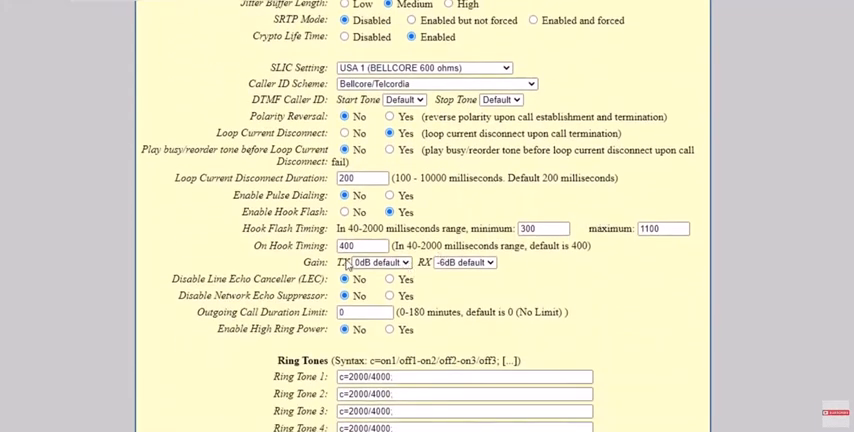
left_click(378, 262)
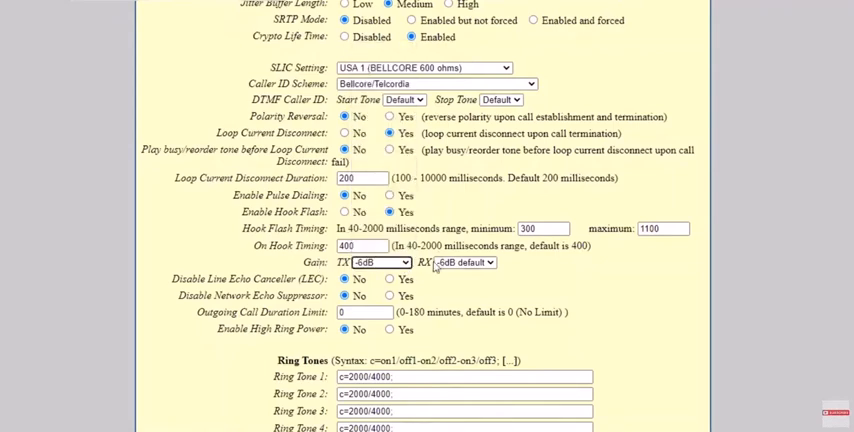
left_click(463, 262)
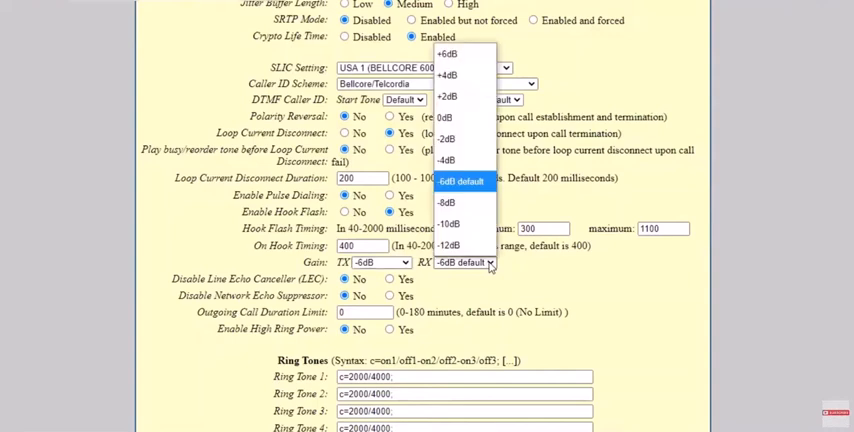
left_click(463, 262)
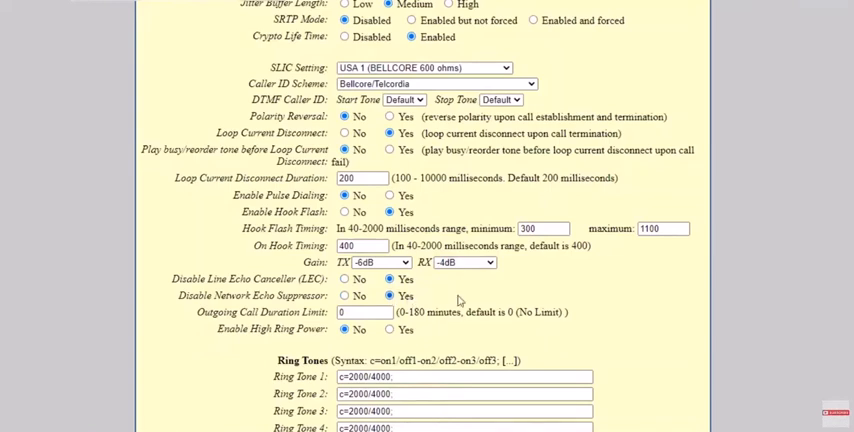
scroll("down", 3)
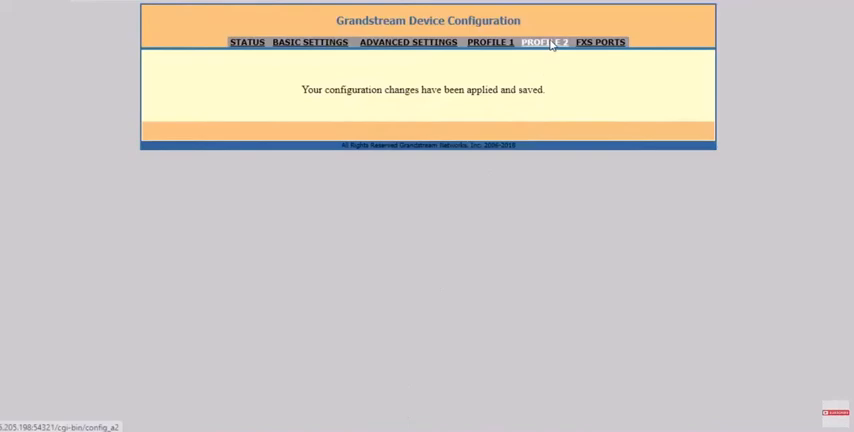
Reopen Profile 2 and scroll through, checking In-audio-first DTMF, PCMU vocoders, -6/-4dB gain, echo disabled.
left_click(545, 42)
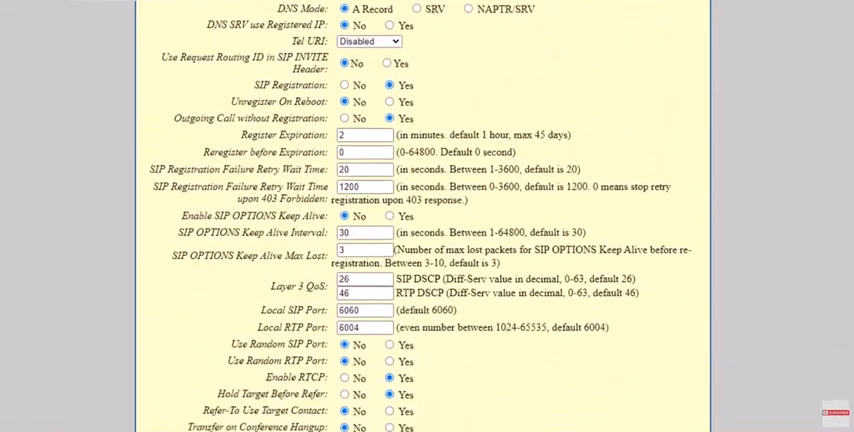
scroll("down", 3)
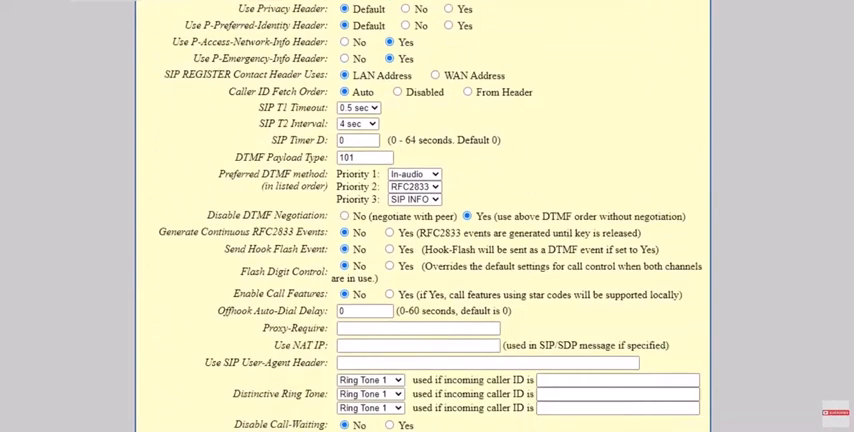
scroll("down", 3)
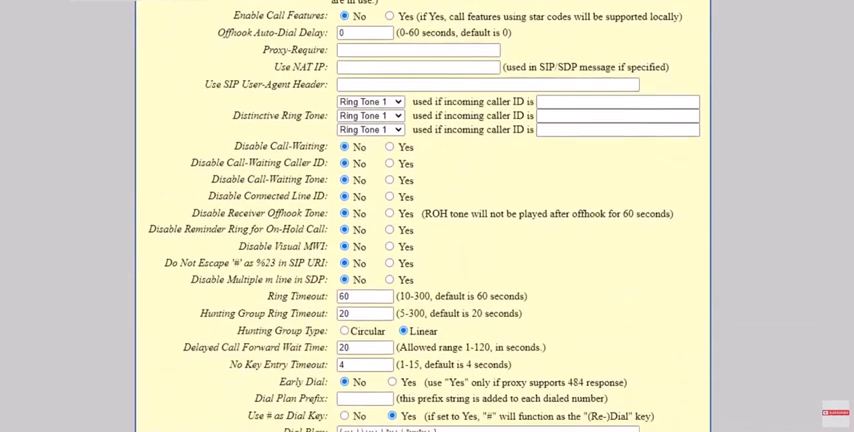
scroll("down", 3)
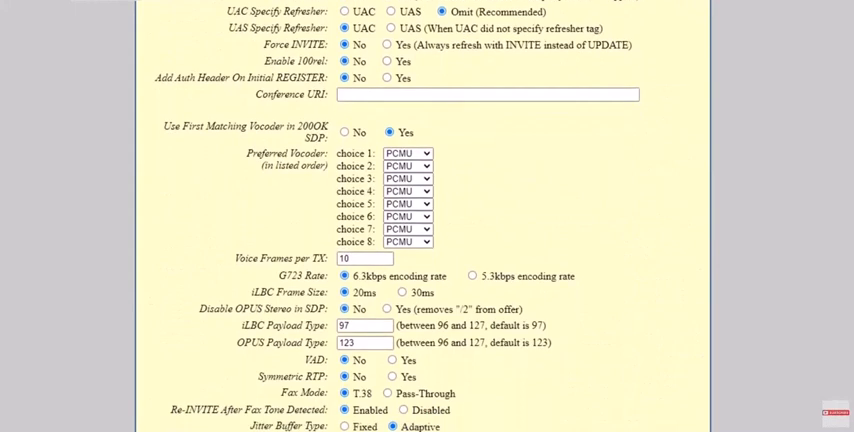
scroll("down", 3)
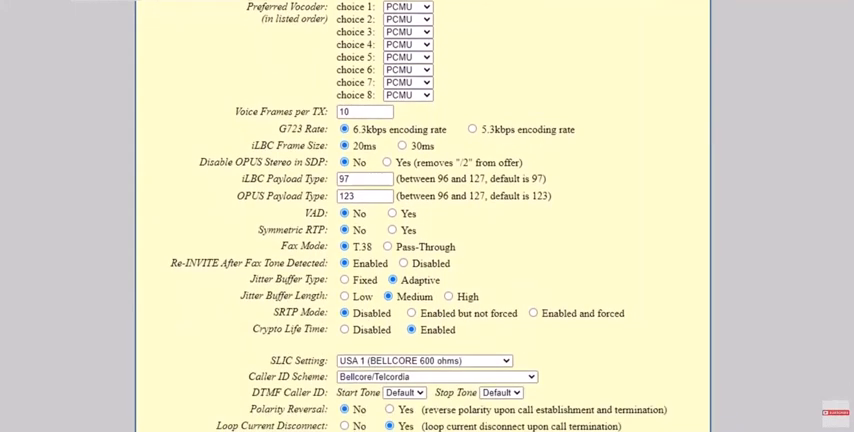
scroll("down", 3)
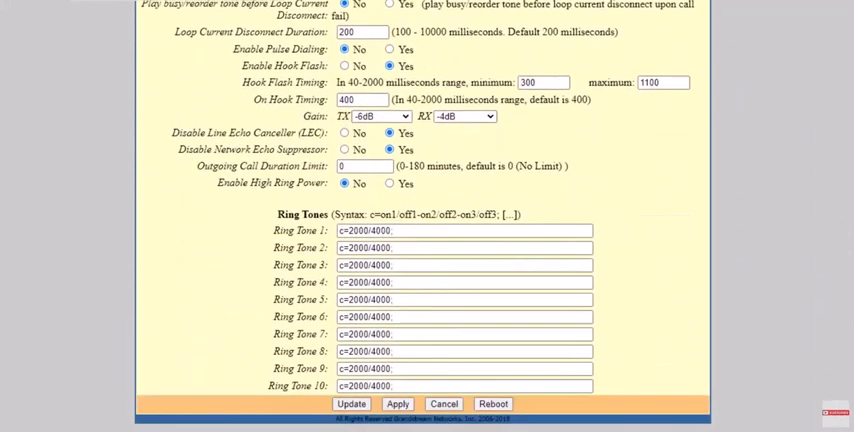